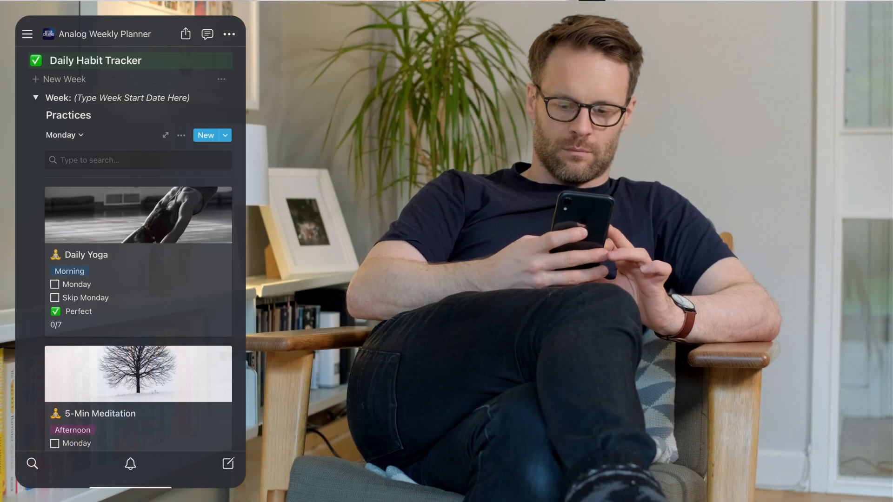
Step: Switch the Practices list from Monday's view through Tuesday to Wednesday's practices
scroll(down, 3)
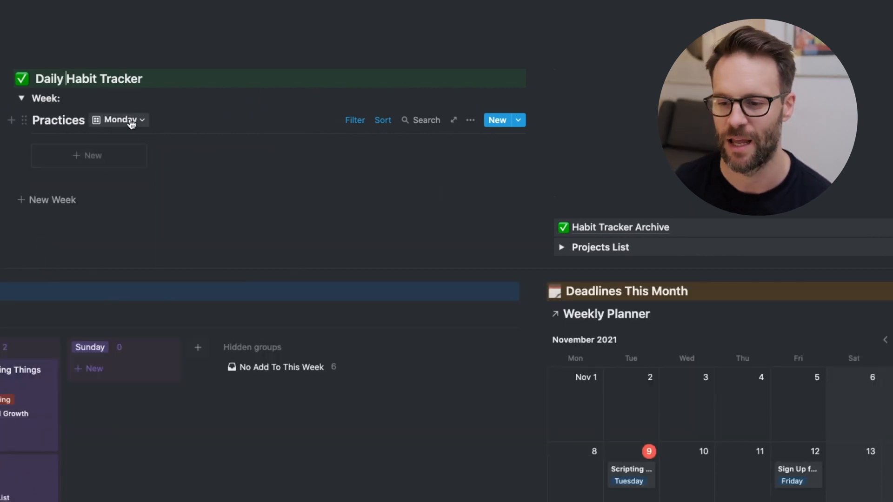
click(124, 120)
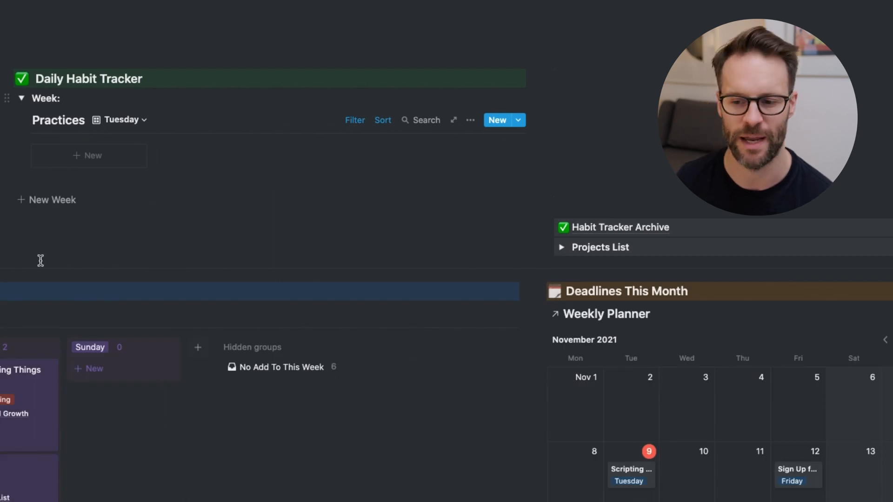
click(120, 119)
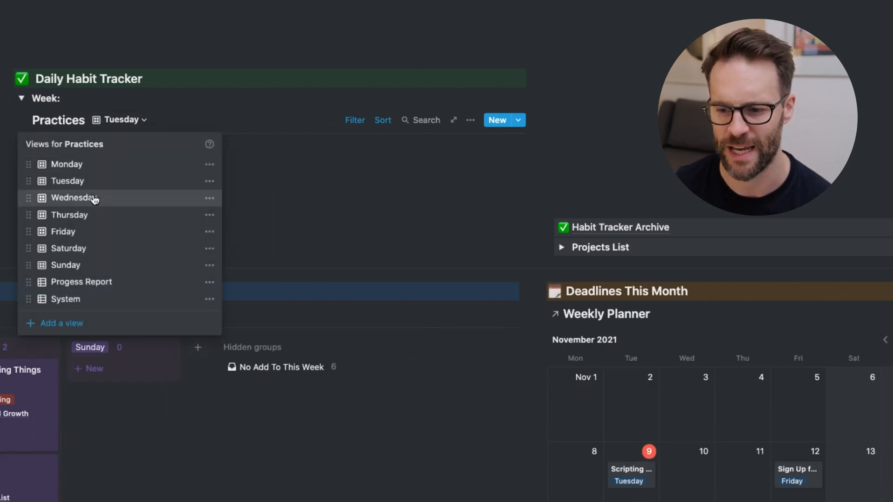
click(75, 197)
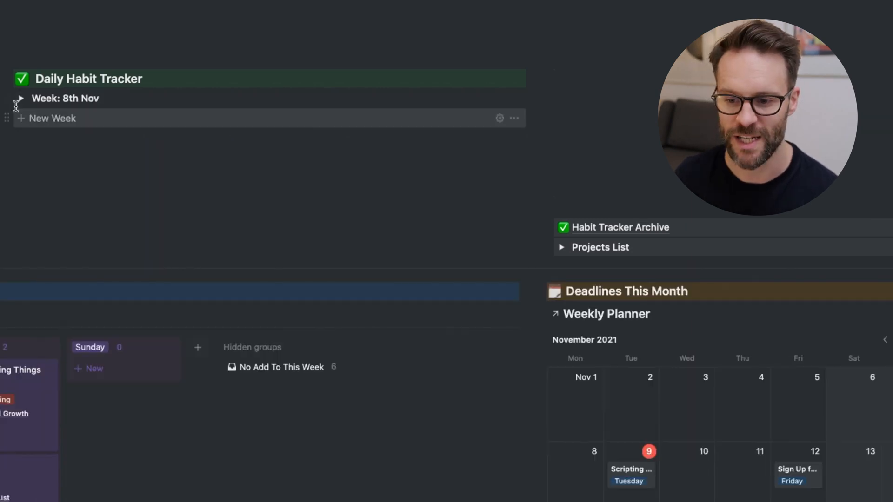
mouse_move(11, 98)
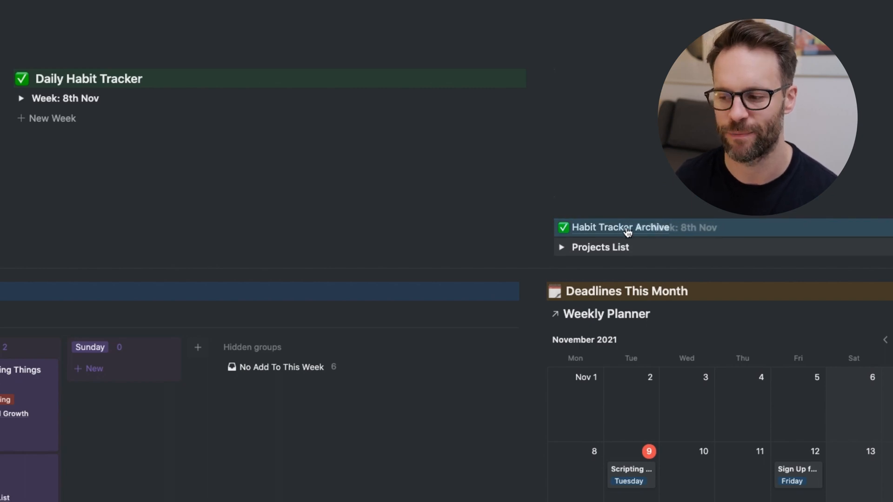
Step: Move 'Week: 8th Nov' into the Habit Tracker Archive and view its Practices as a Progress Report
click(620, 227)
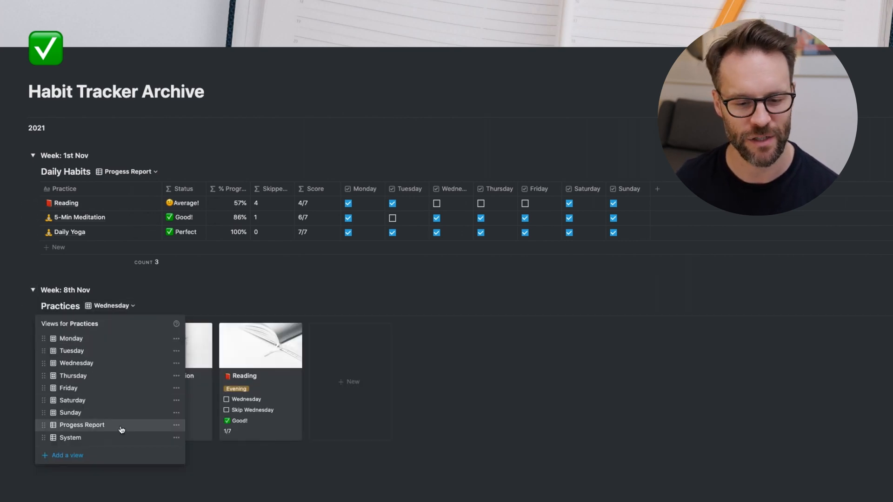
click(81, 425)
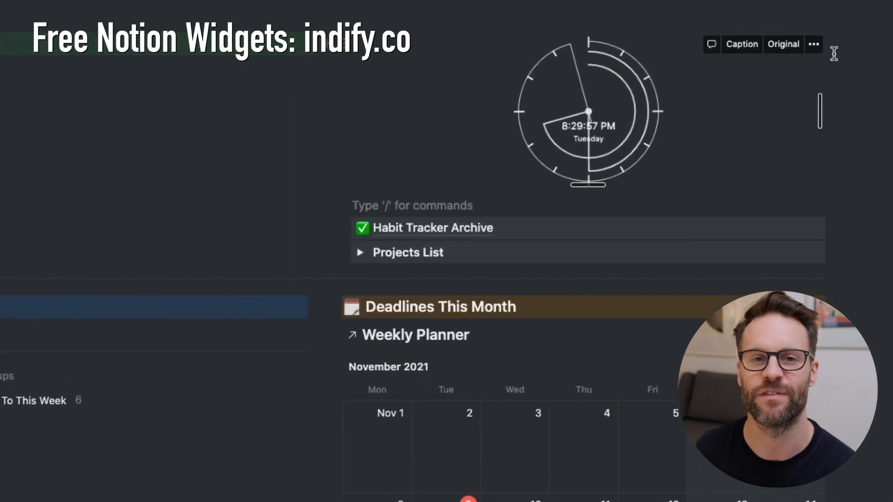
mouse_move(730, 119)
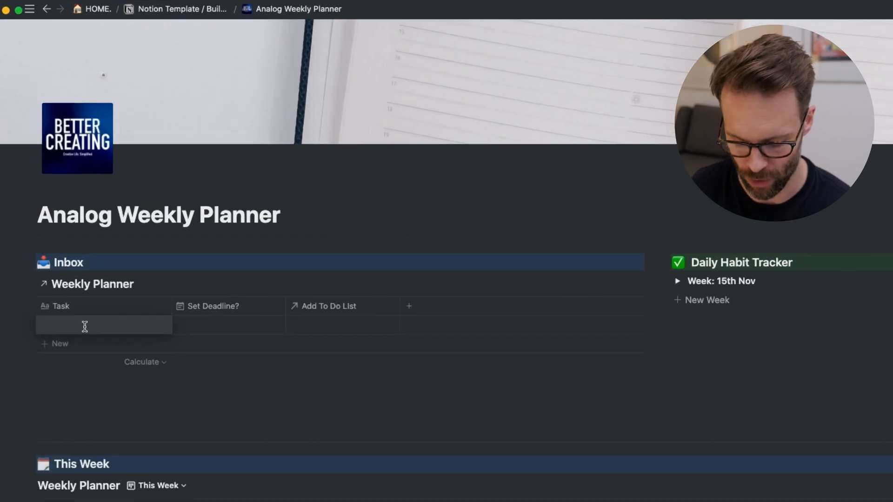
Step: Add 'Send card' and 'Call producer' rows to the Inbox and assign them to to-do lists
text(Send card)
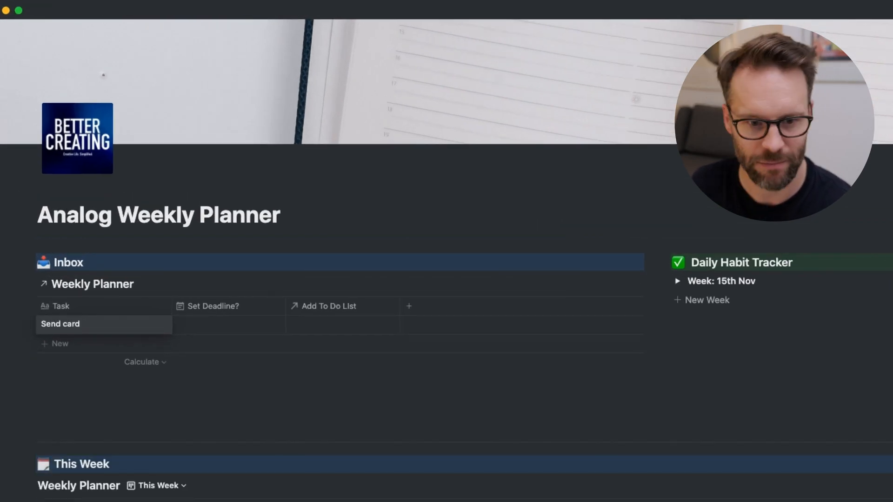
text(Call producer)
text(Write Video Script Before Today!)
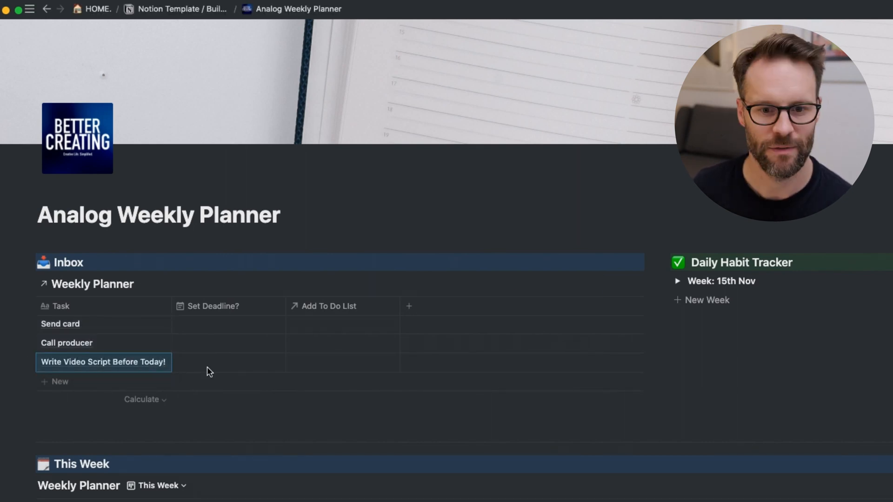
scroll(down, 3)
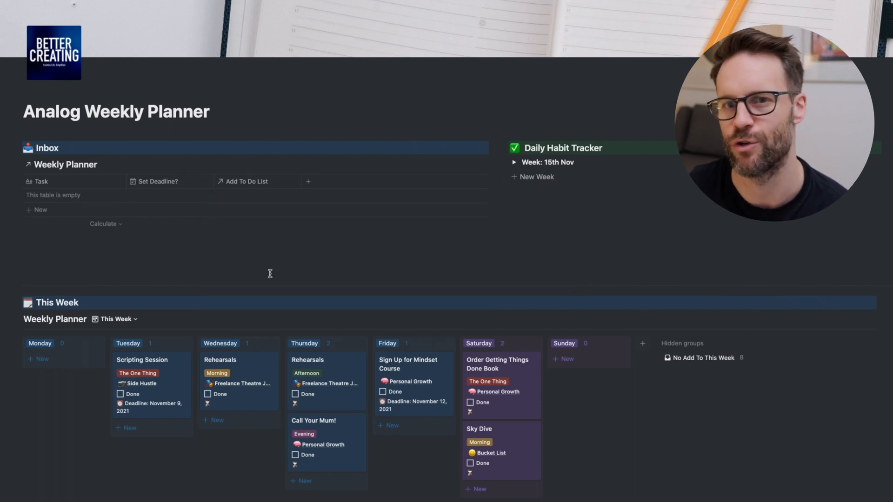
Step: Set Add To This Week to Friday for the video-script task and Wednesday for Call producer
scroll(down, 3)
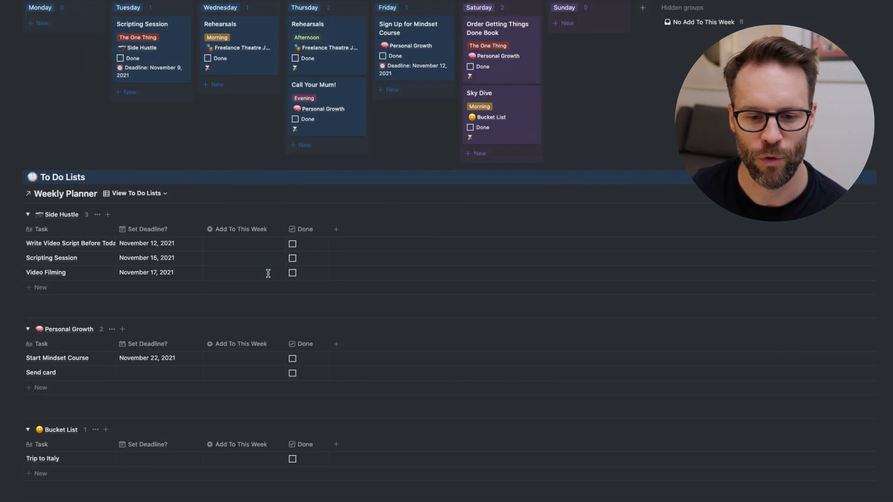
scroll(down, 3)
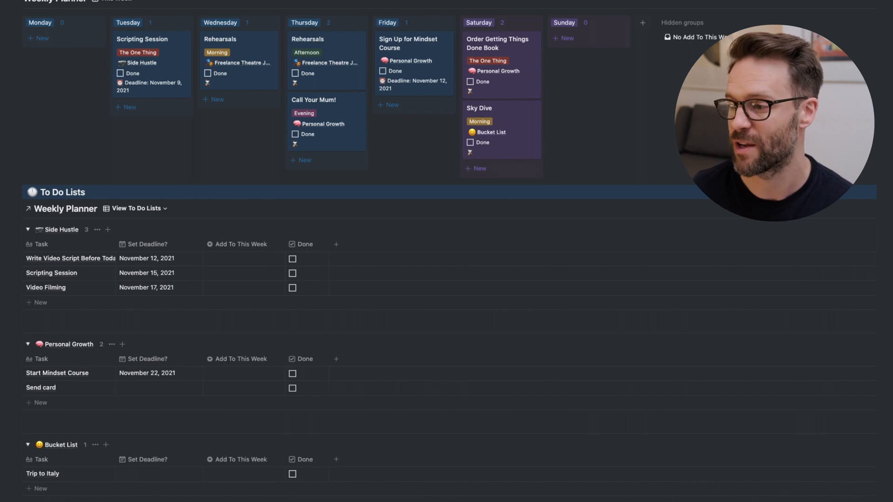
click(242, 259)
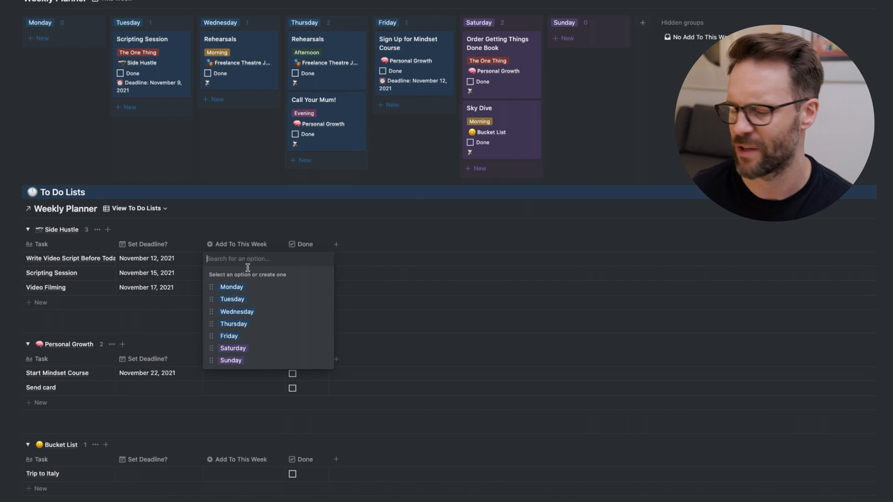
click(228, 336)
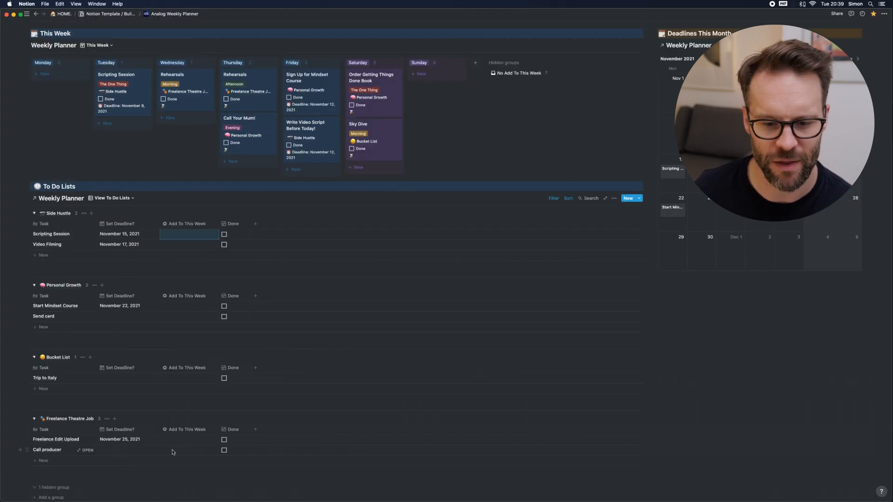
click(184, 450)
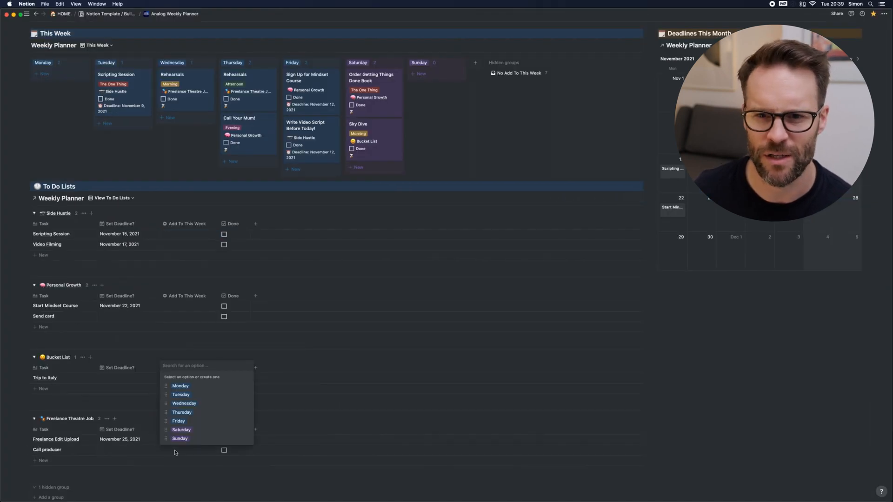
mouse_move(184, 403)
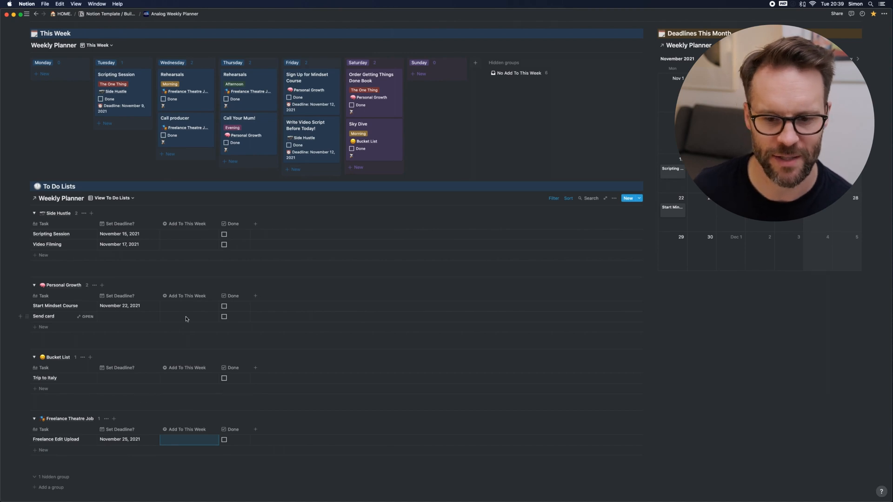
click(186, 317)
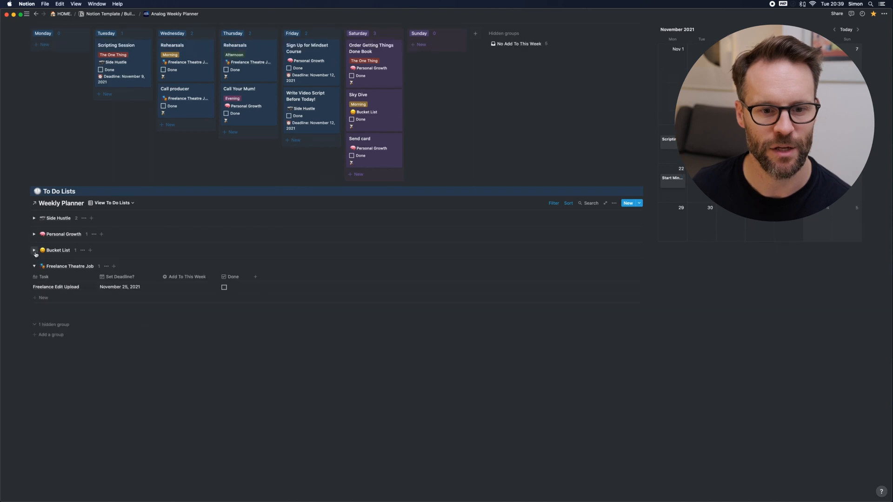
Step: Collapse the Bucket List group, mark Scripting Session done and move Rehearsals to Friday
click(34, 250)
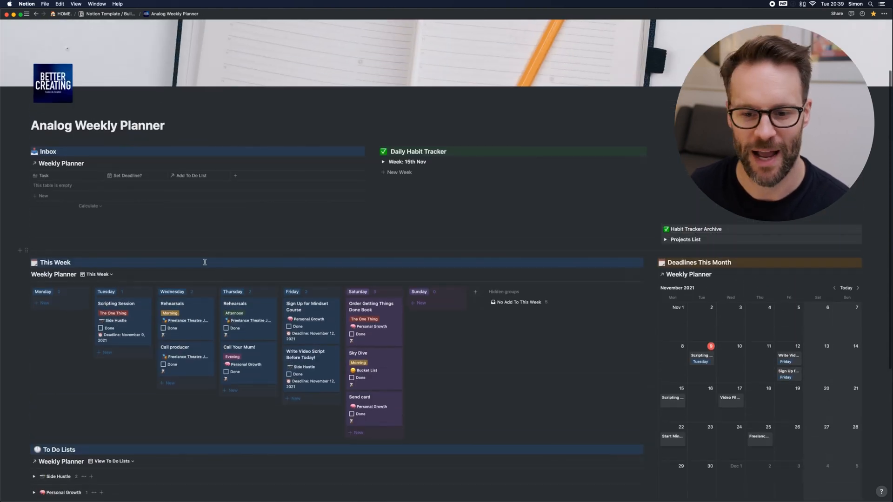
scroll(down, 3)
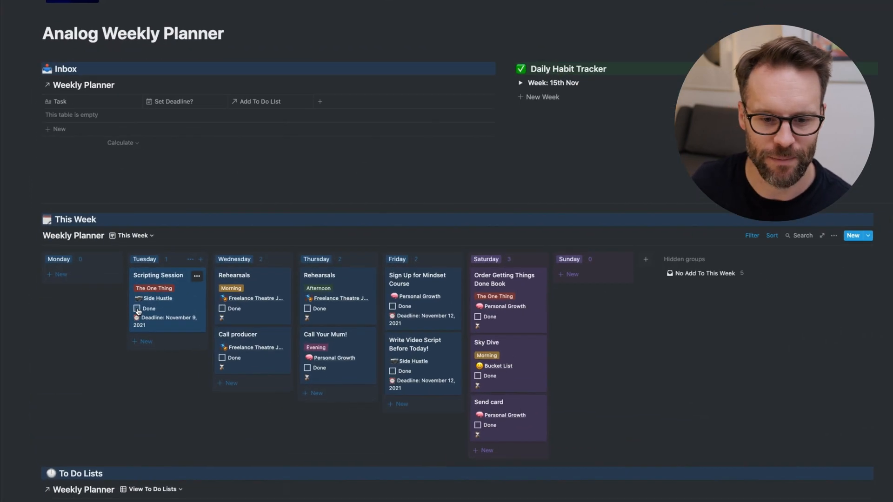
click(136, 308)
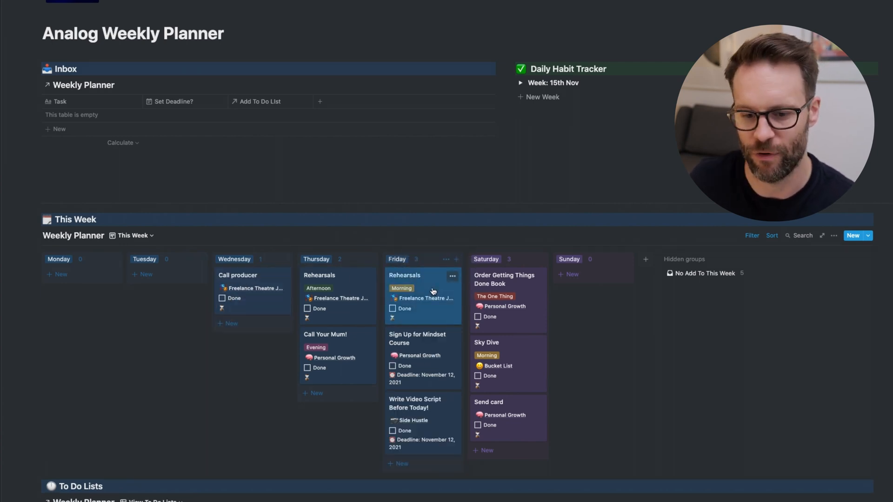
click(132, 235)
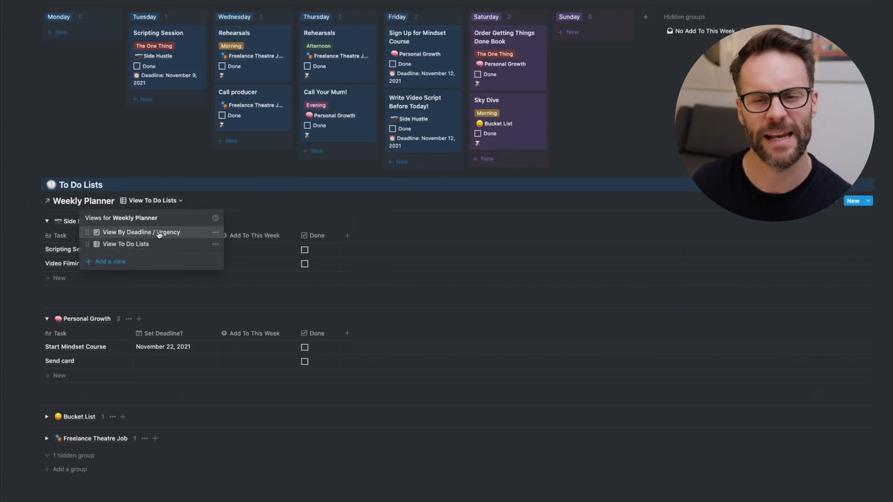
Step: Switch the To Do Lists to the View By Deadline / Urgency view
click(142, 232)
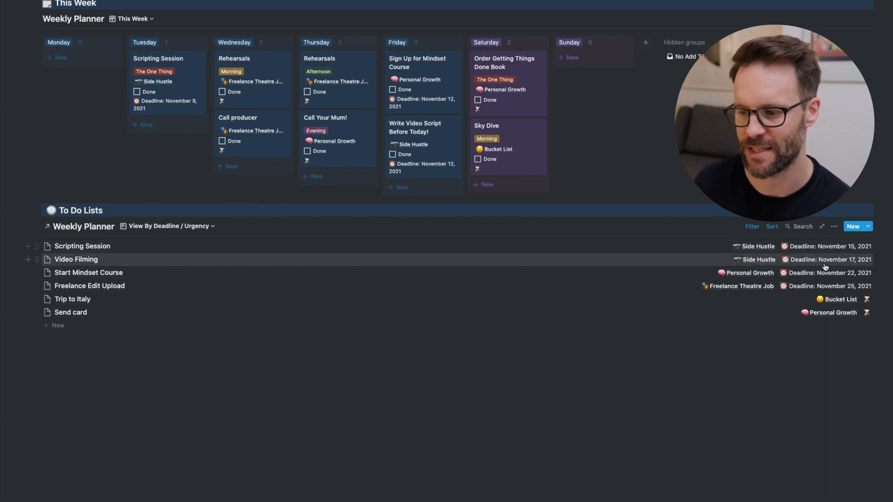
mouse_move(854, 250)
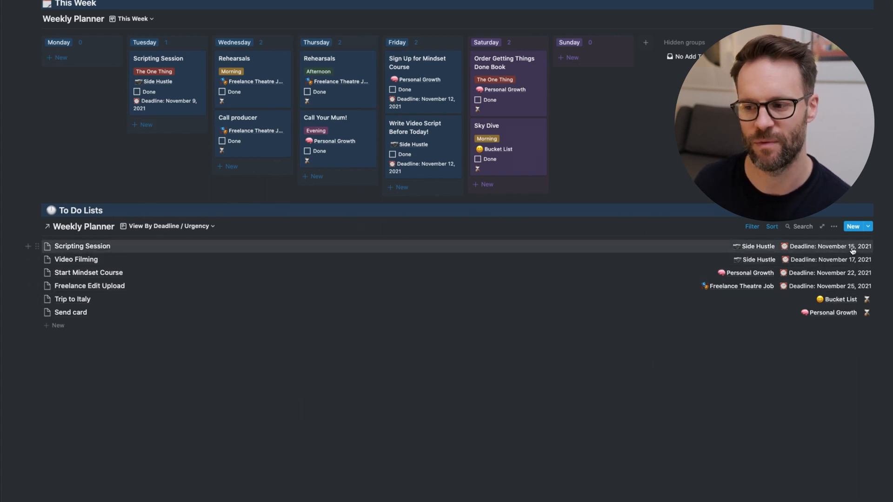
mouse_move(843, 303)
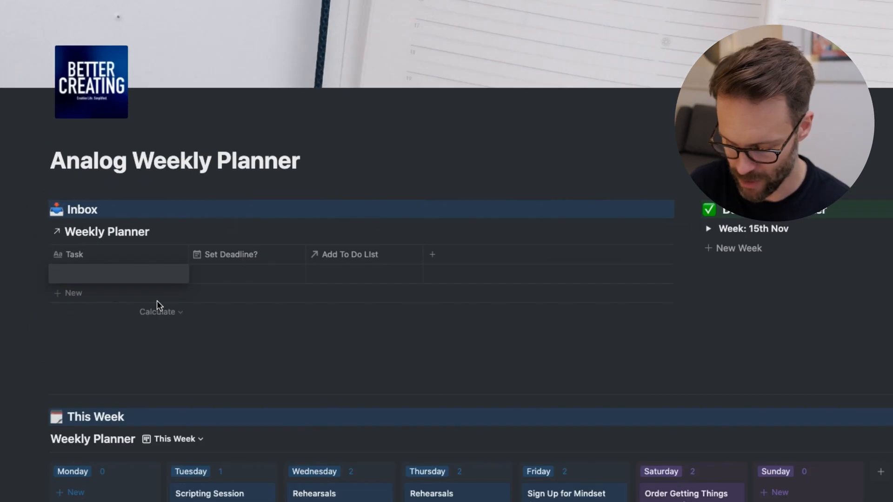
Step: Add 'Research Podcast Nieche' to the Inbox and relate it to a new Podcast project
text(Research Podcast Nieche)
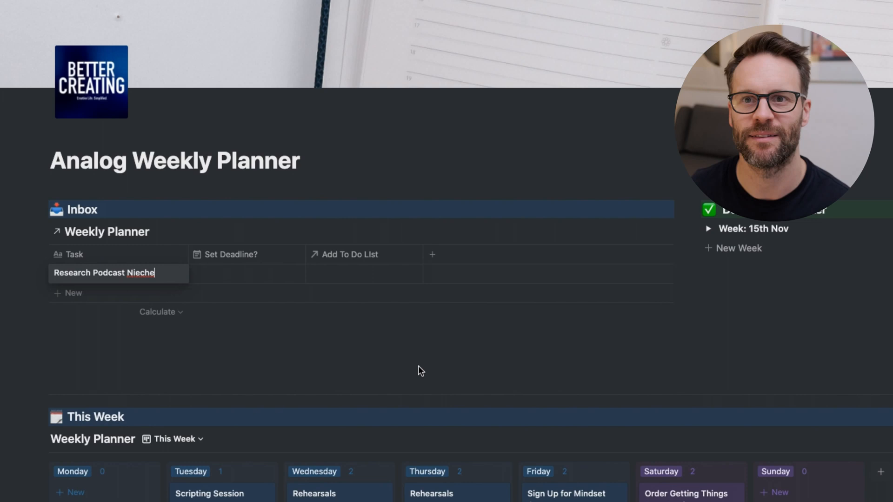
click(364, 274)
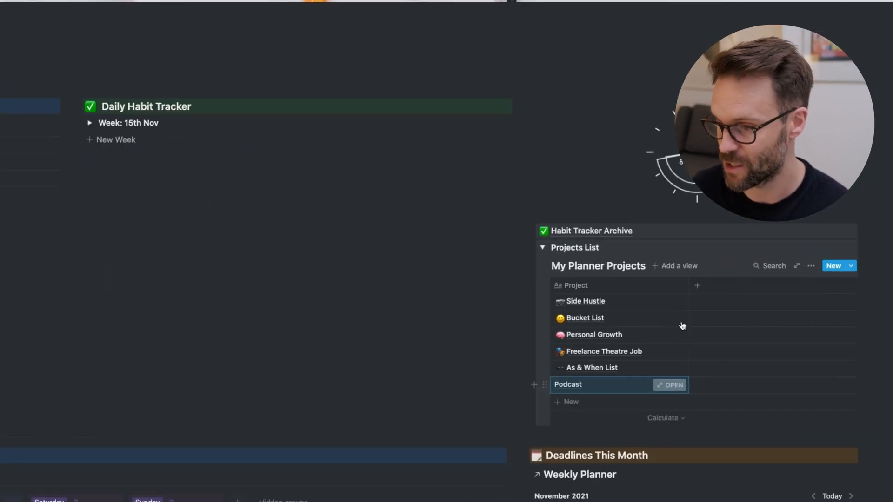
click(670, 385)
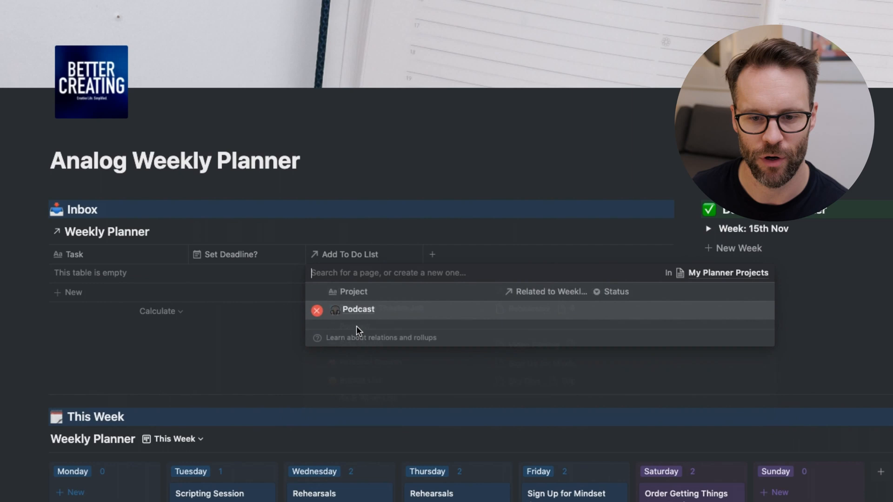
scroll(down, 3)
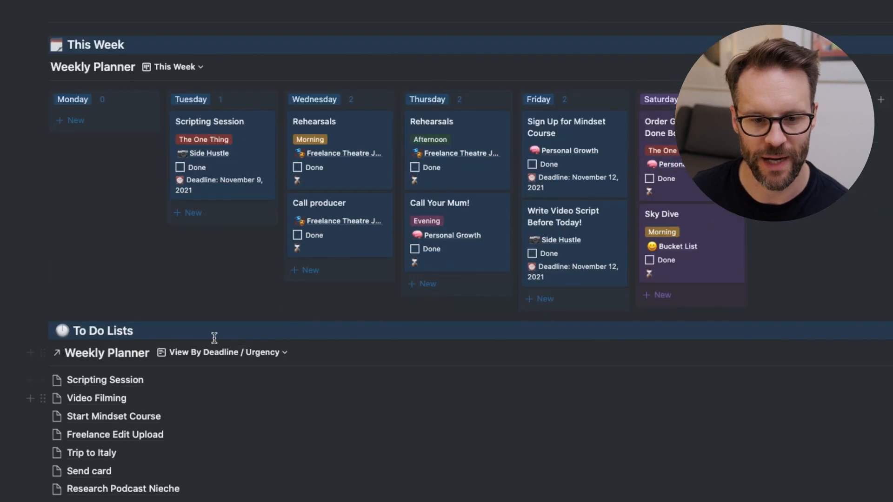
Step: Return to the project-grouped View To Do Lists and check its grouping by Add To Do List
click(223, 353)
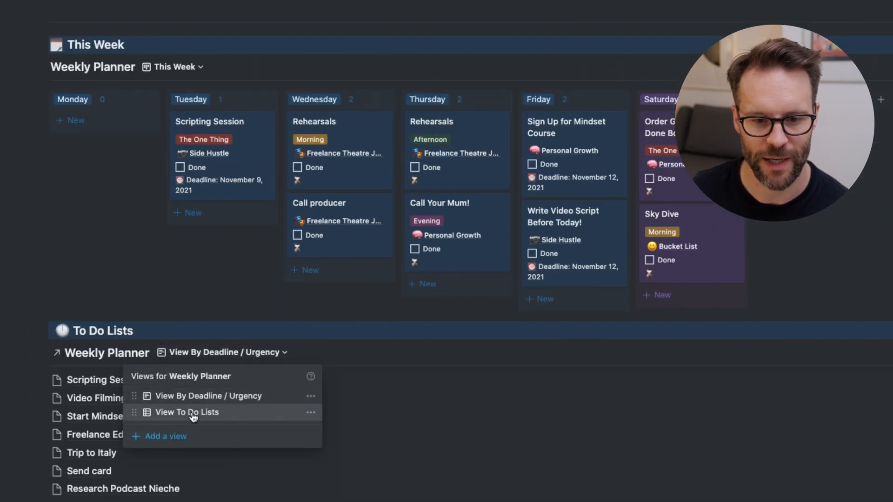
click(187, 413)
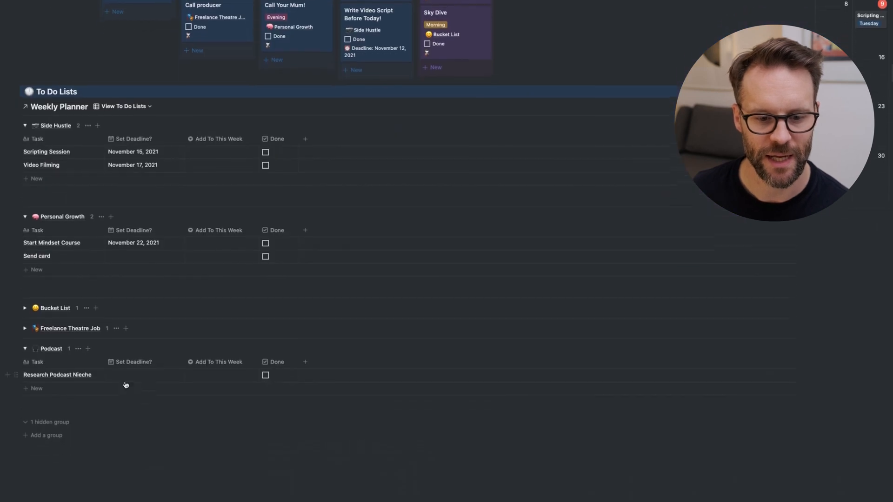
click(25, 346)
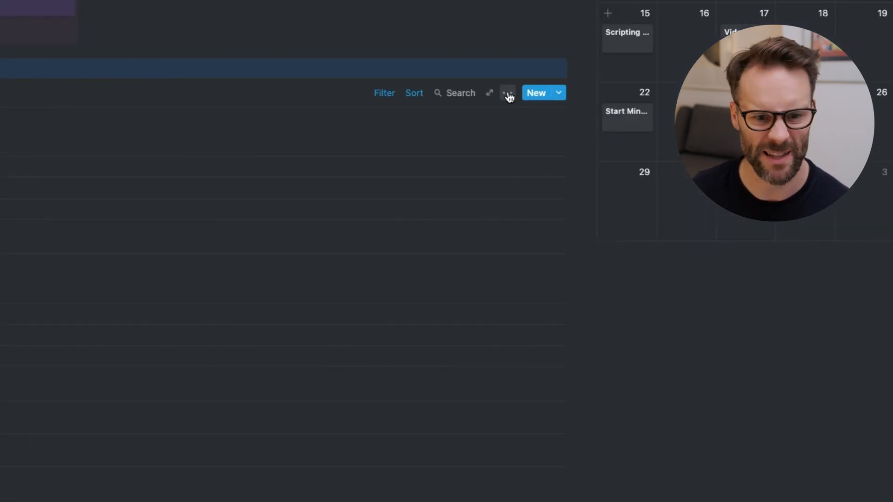
click(508, 93)
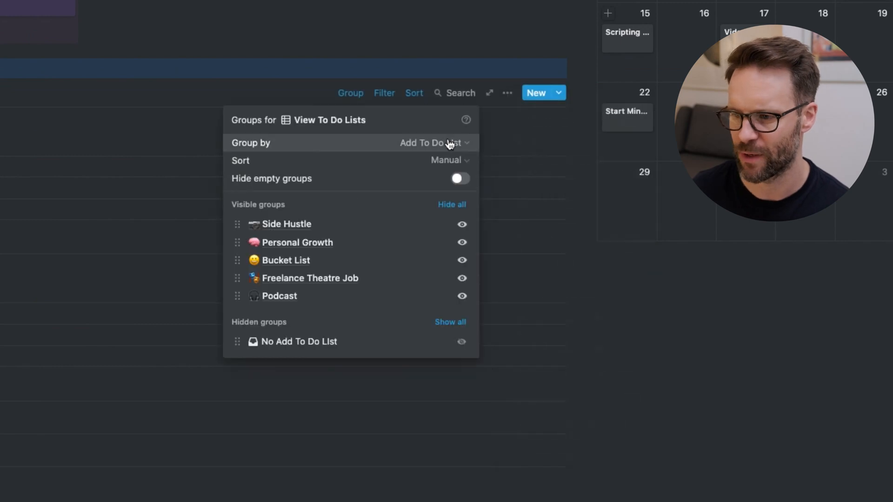
mouse_move(238, 301)
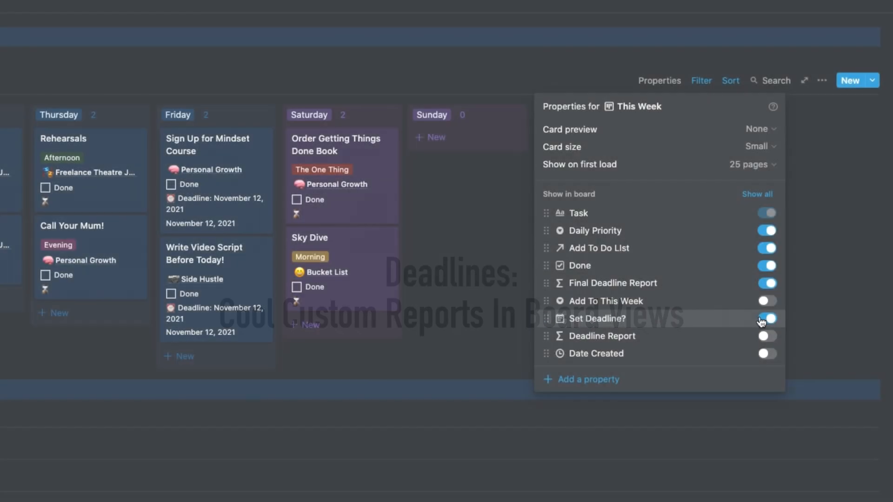
Step: Hide the Set Deadline? date property from the This Week board cards
click(767, 318)
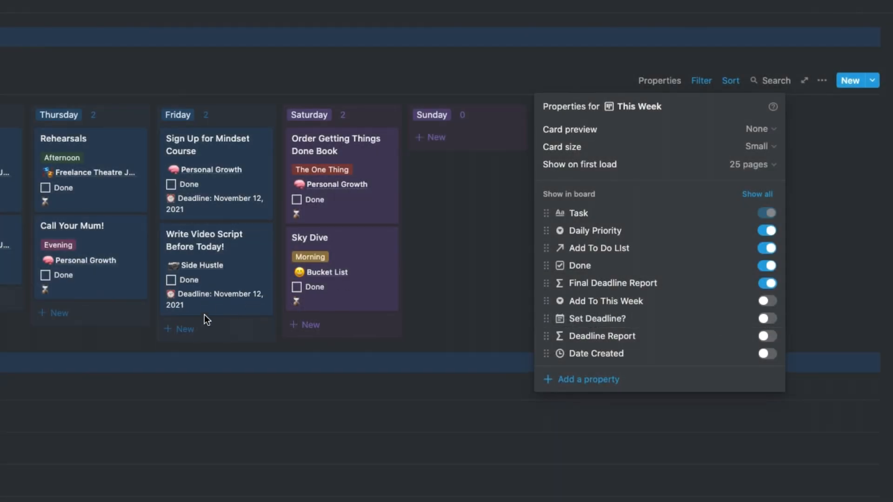
mouse_move(210, 303)
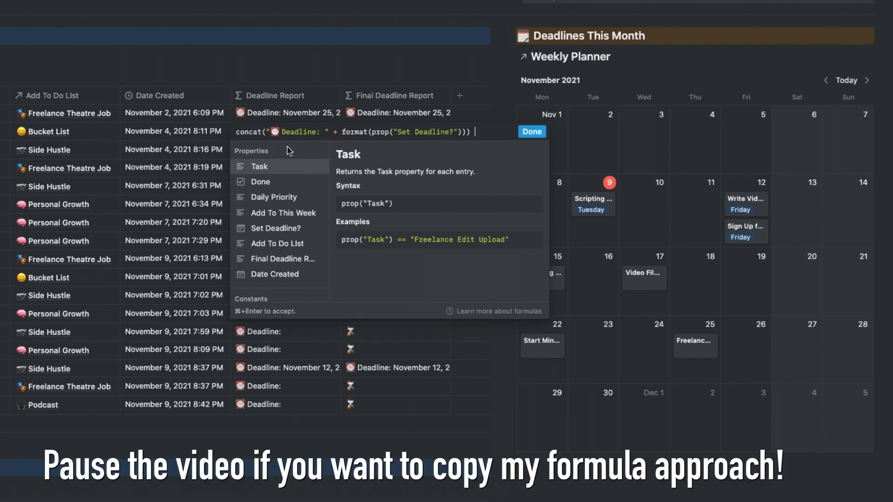
mouse_move(264, 142)
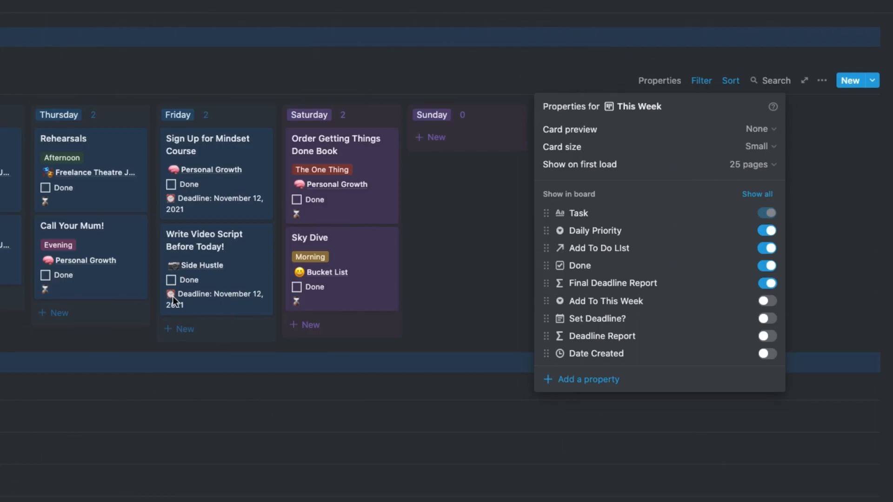
mouse_move(247, 301)
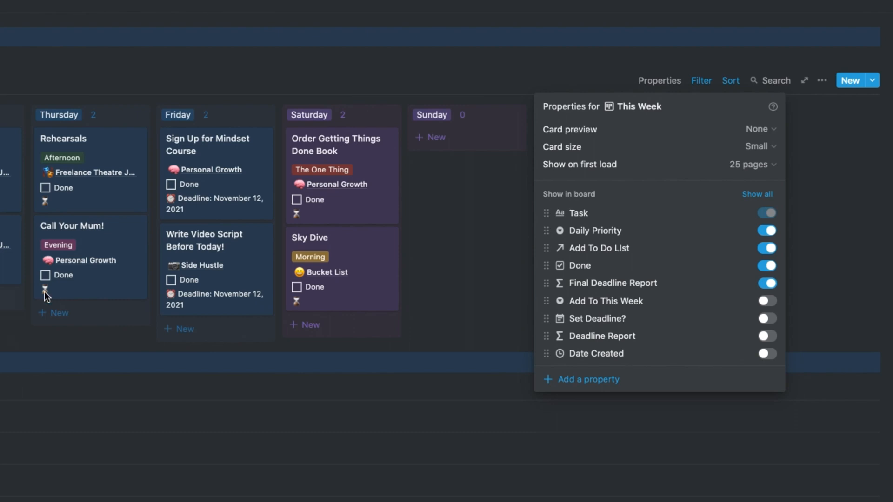
mouse_move(864, 95)
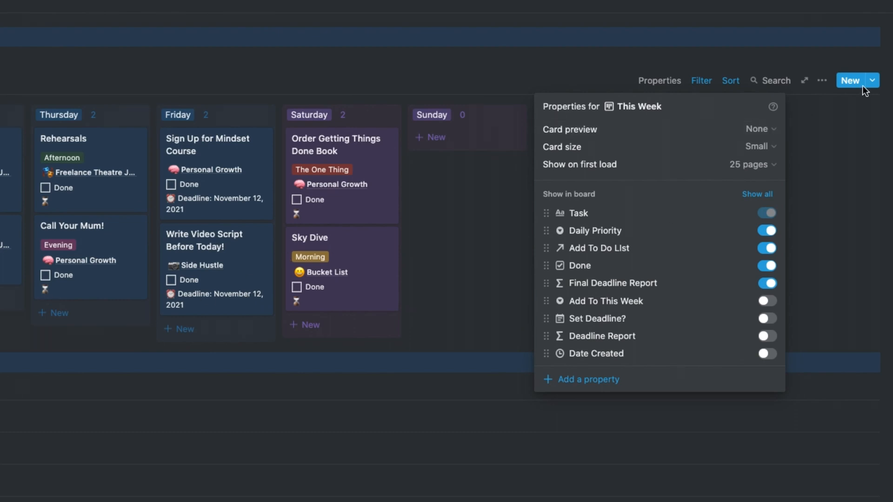